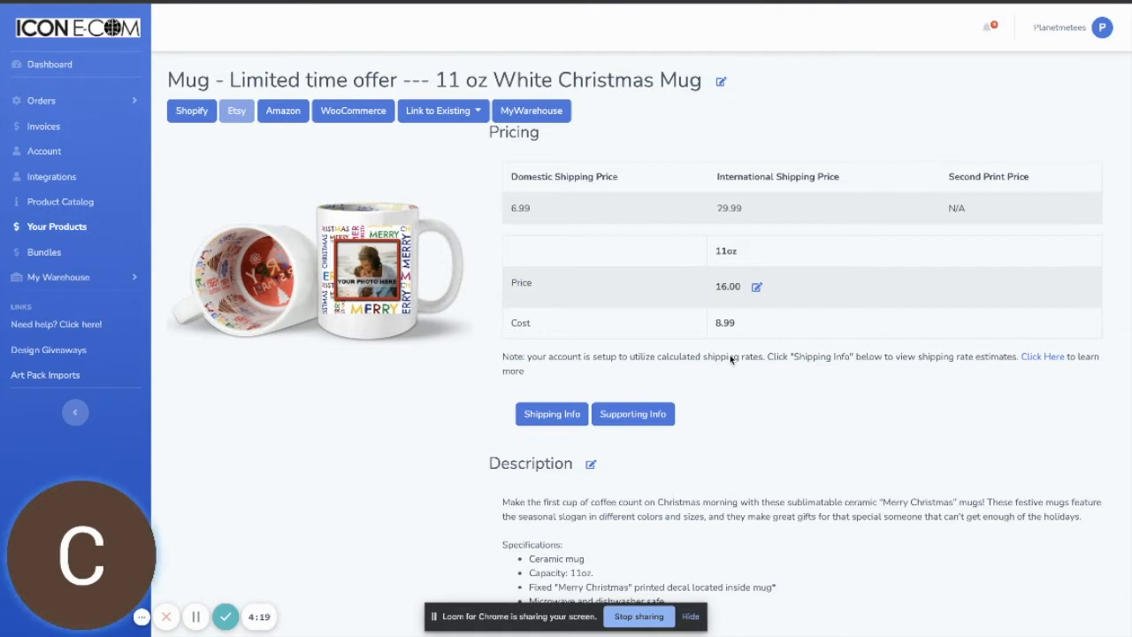
mouse_move(353, 328)
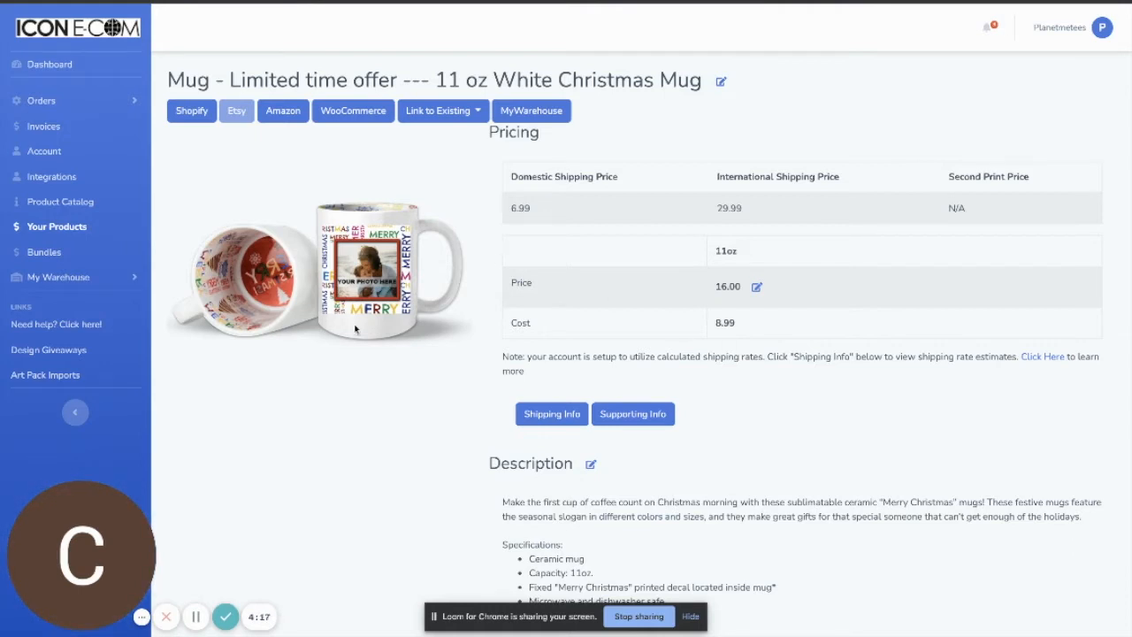
Review the supporting information, viewing the mug-plus-box mockup and example images.
scroll("down", 3)
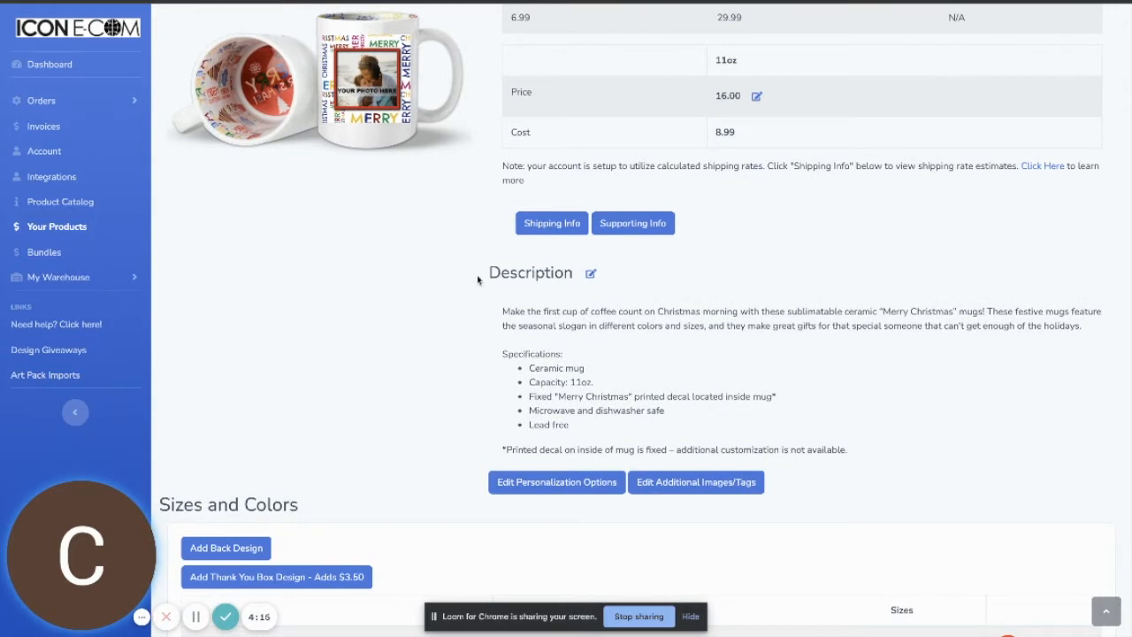
mouse_move(307, 156)
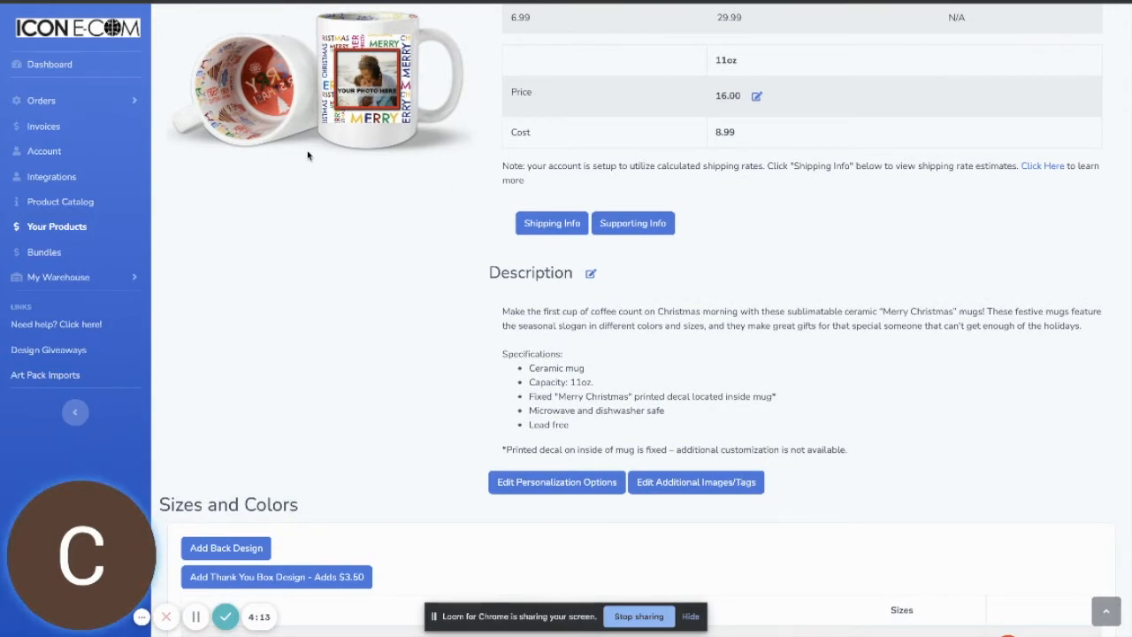
scroll("down", 3)
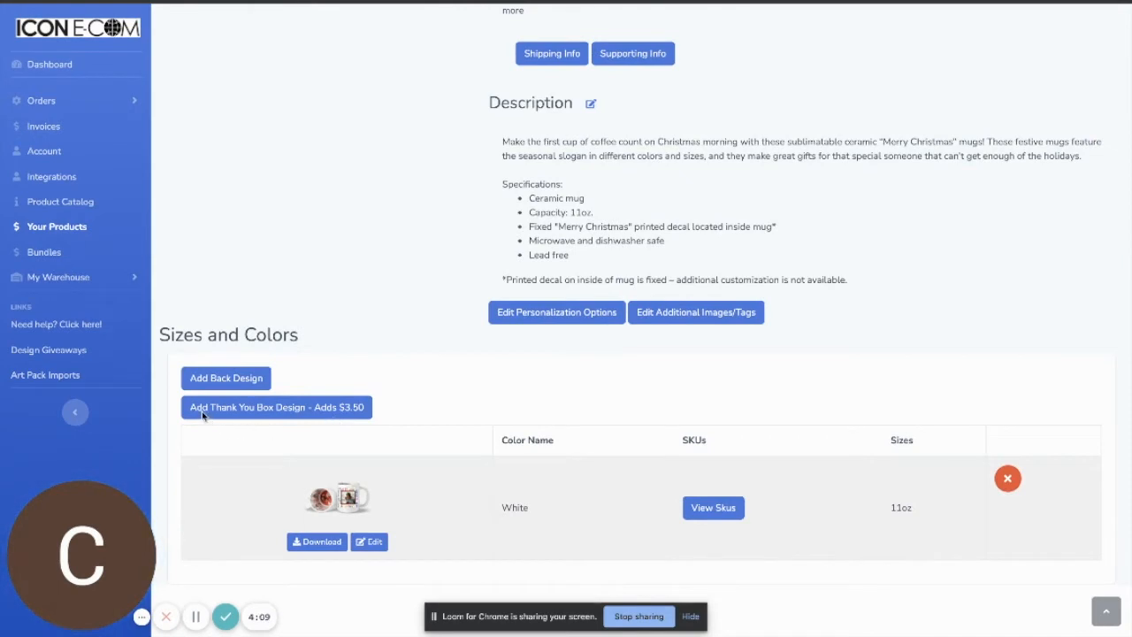
mouse_move(292, 410)
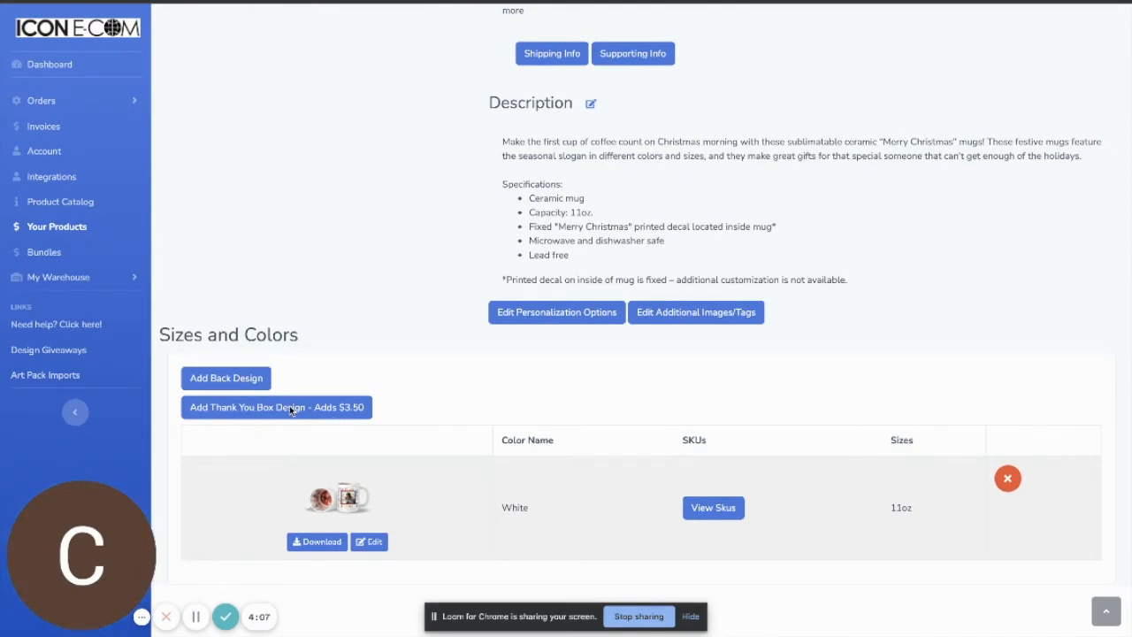
mouse_move(355, 414)
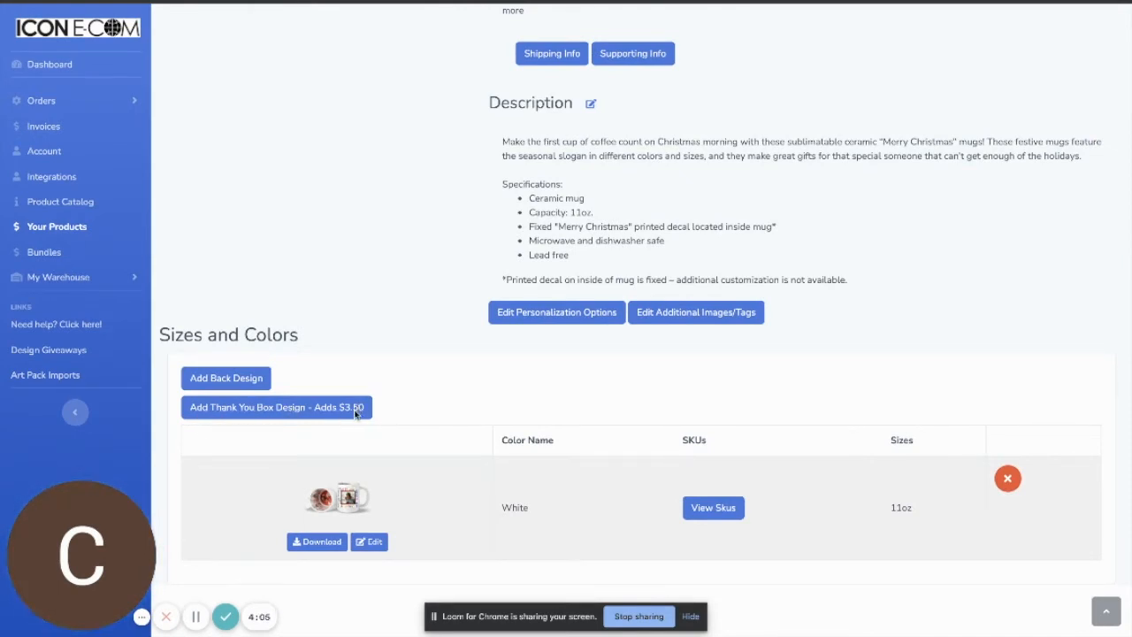
mouse_move(455, 389)
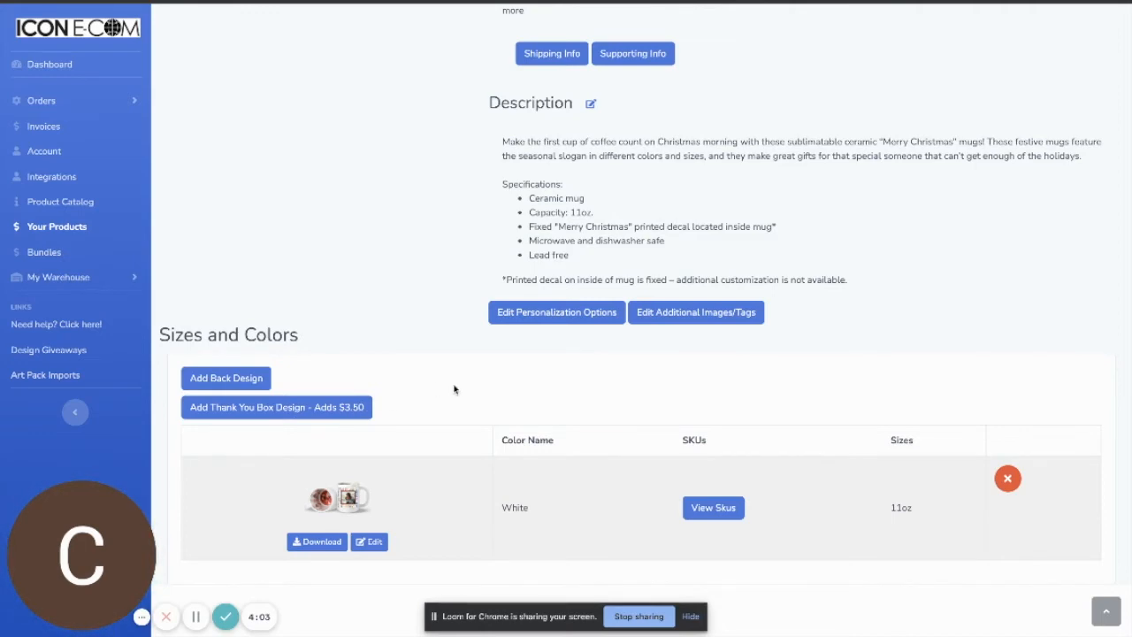
scroll("up", 3)
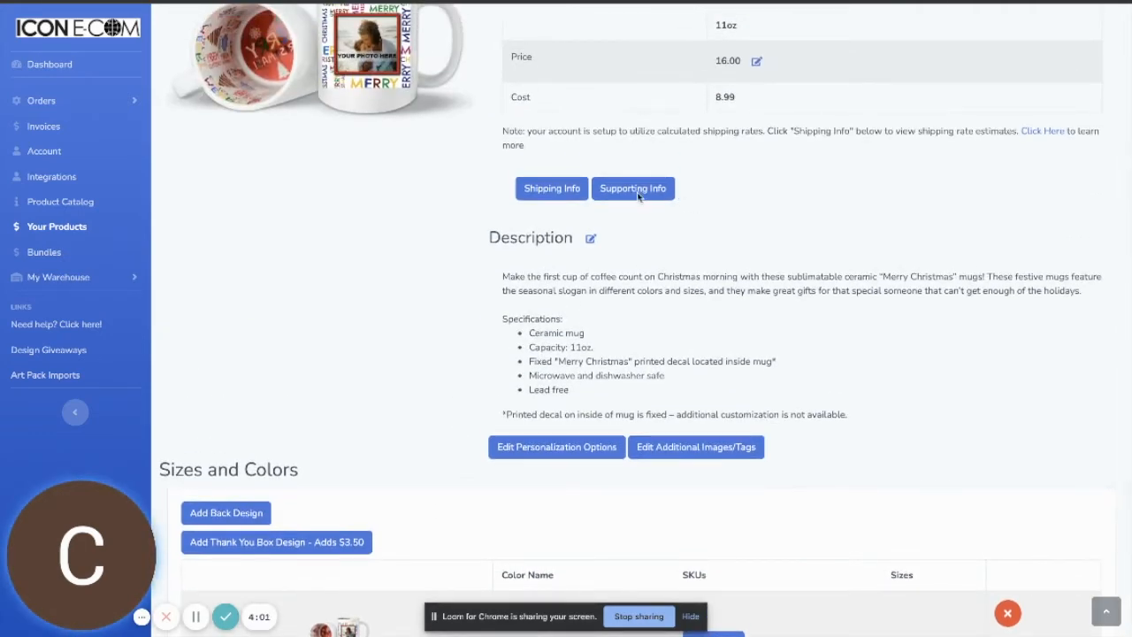
left_click(633, 187)
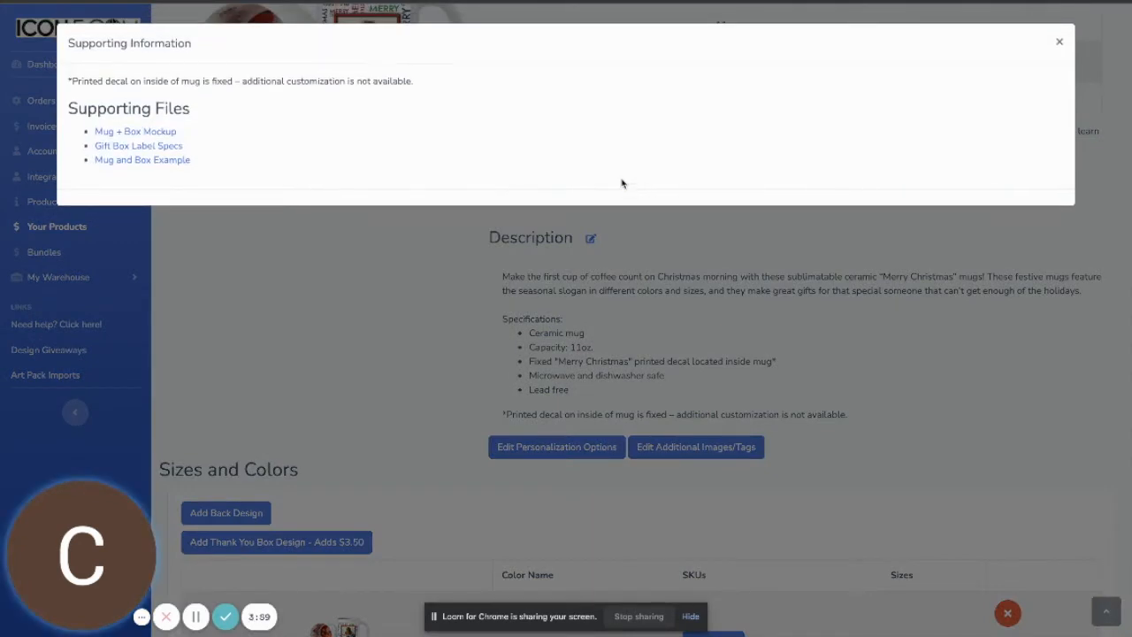
mouse_move(247, 134)
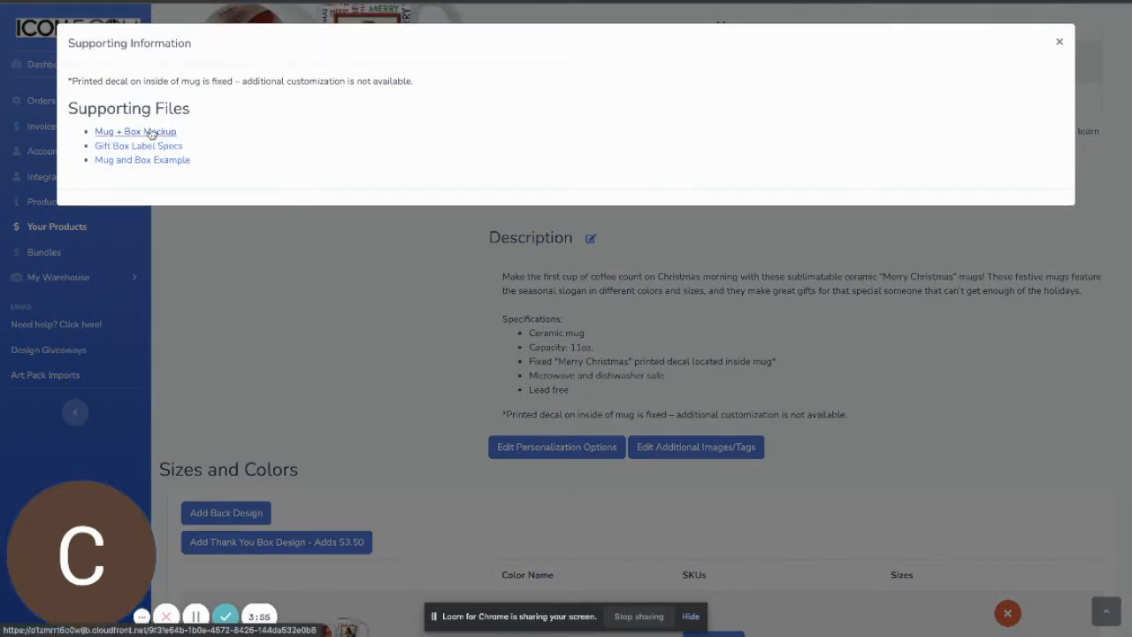
left_click(134, 131)
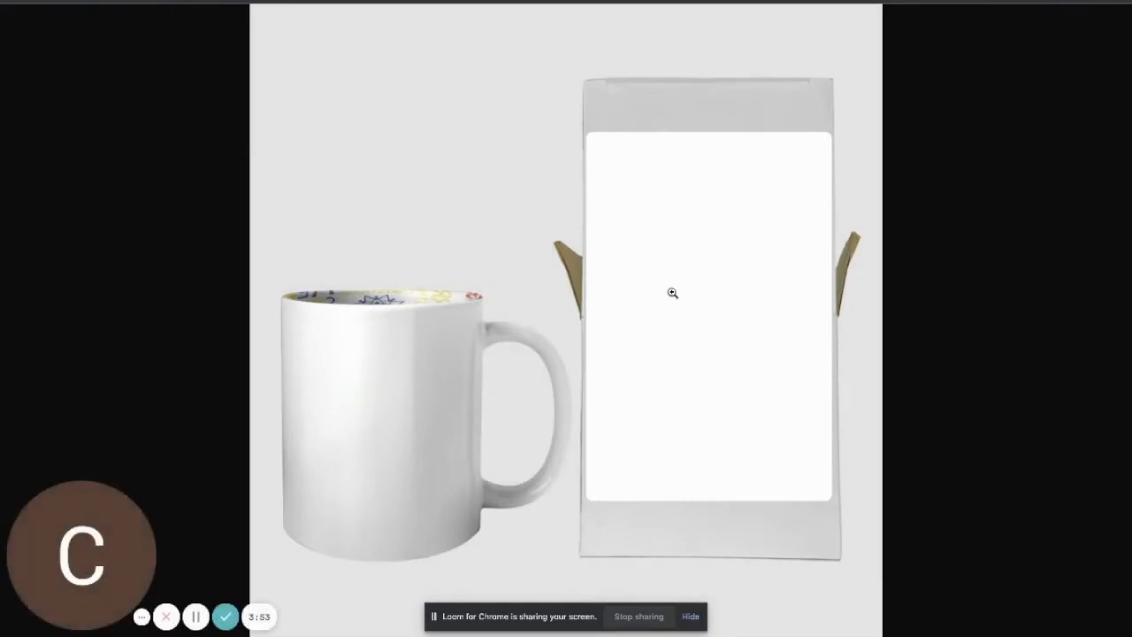
mouse_move(293, 120)
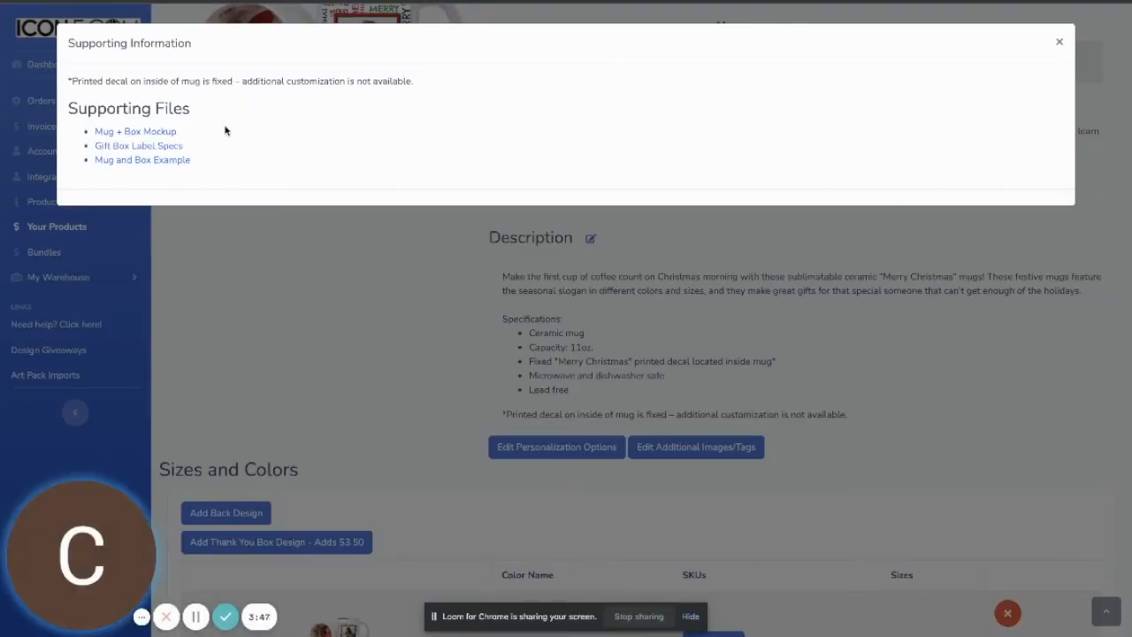
left_click(137, 145)
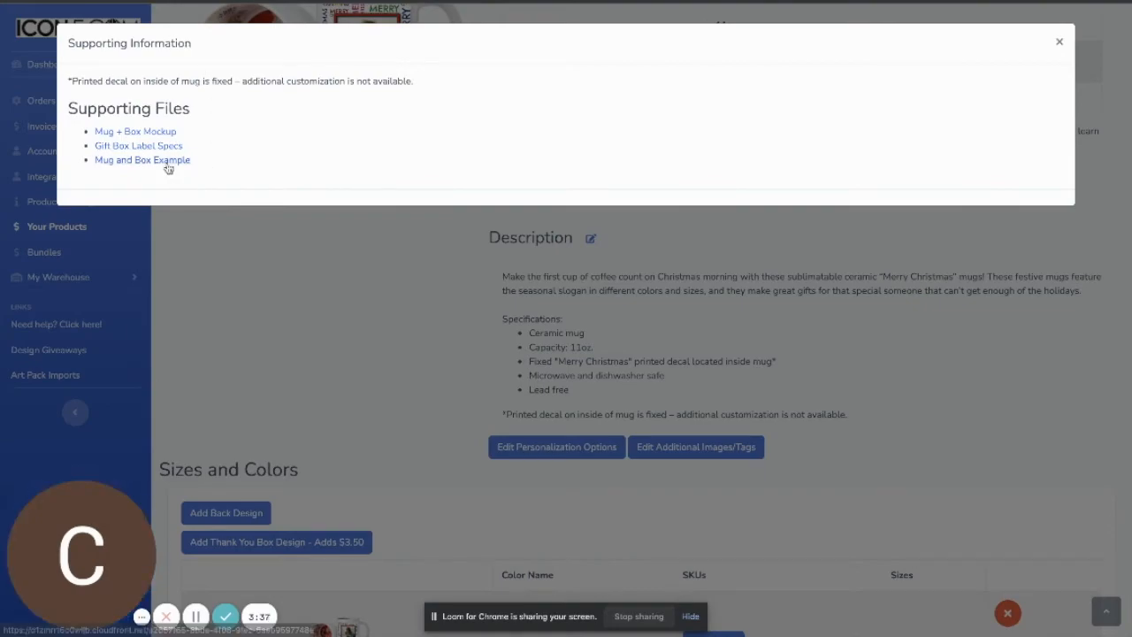
left_click(141, 159)
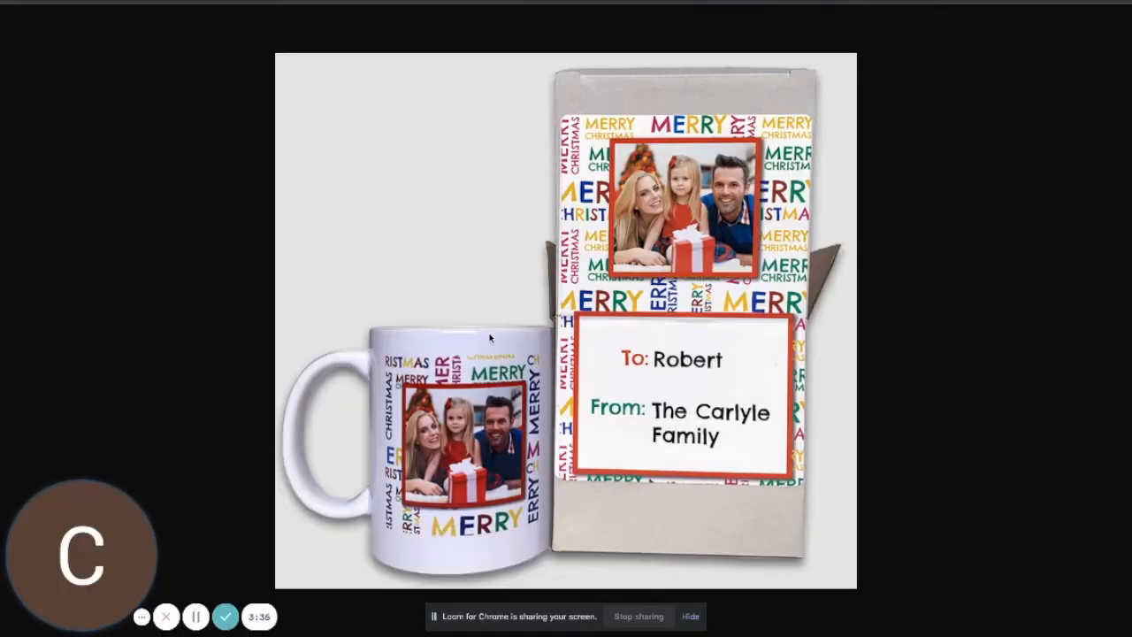
mouse_move(458, 410)
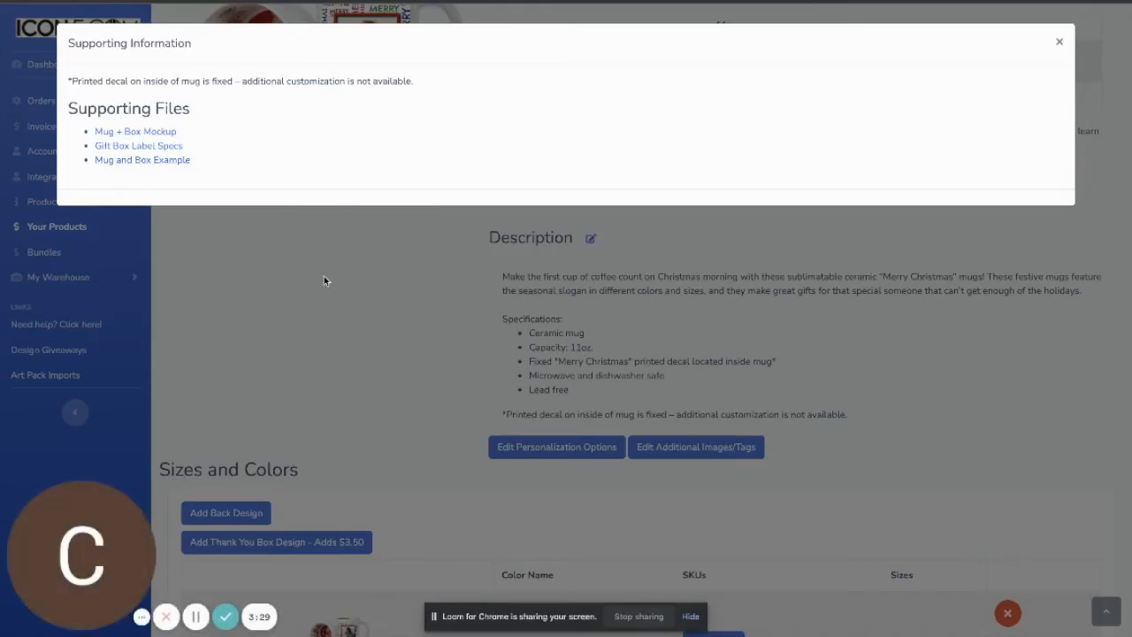
left_click(1057, 43)
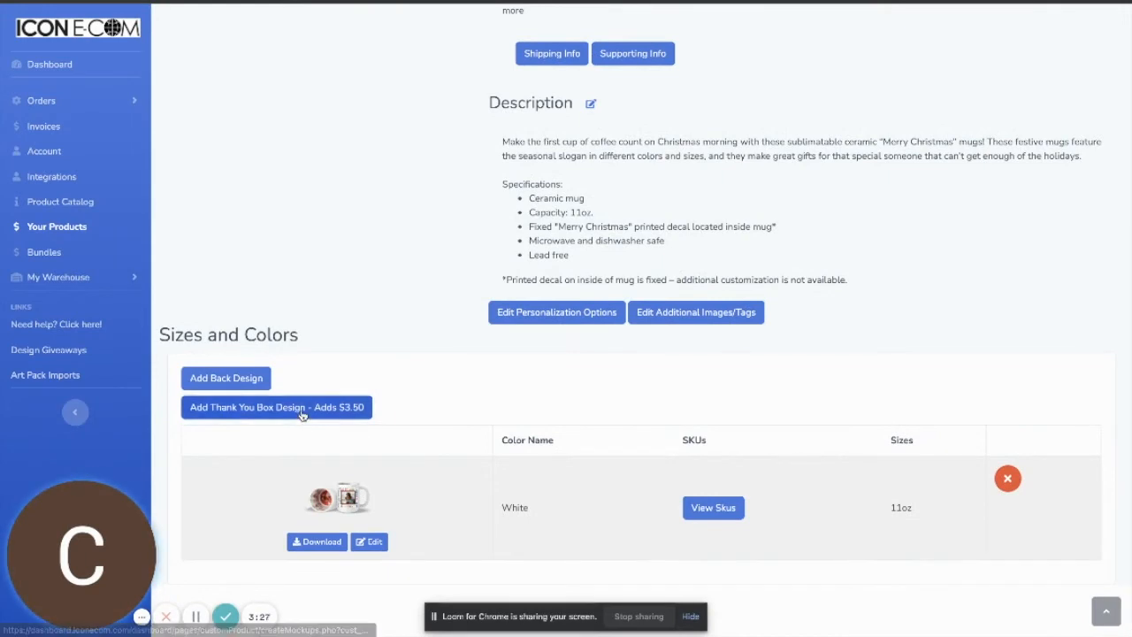
Start a Thank You Box design, upload the Christmas PNG artwork and position it across the template's top.
left_click(367, 541)
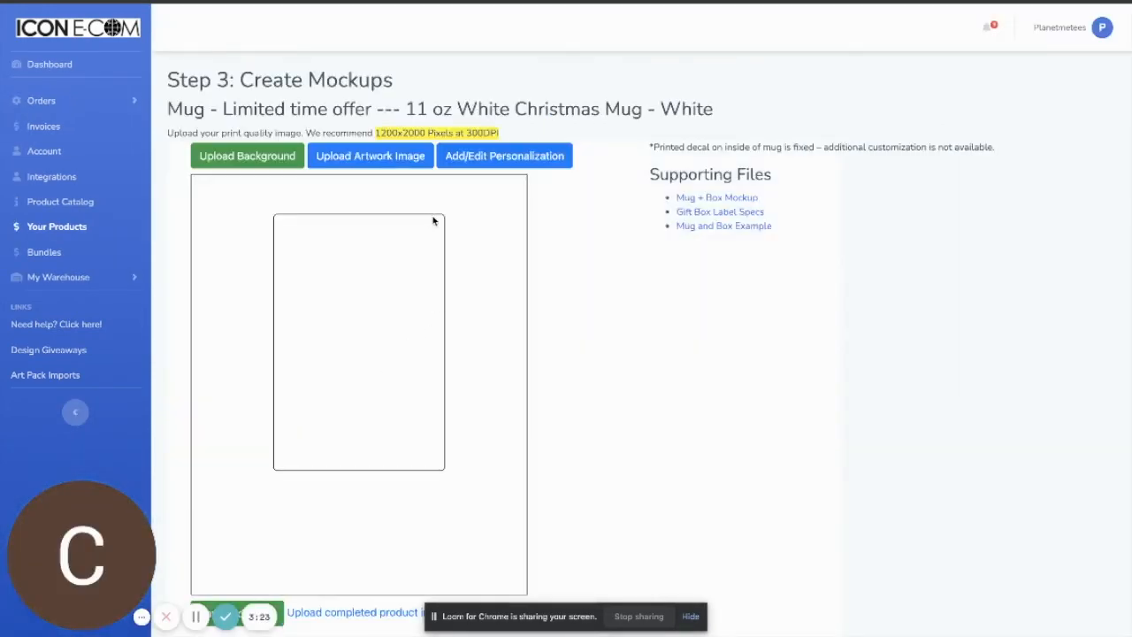
mouse_move(464, 474)
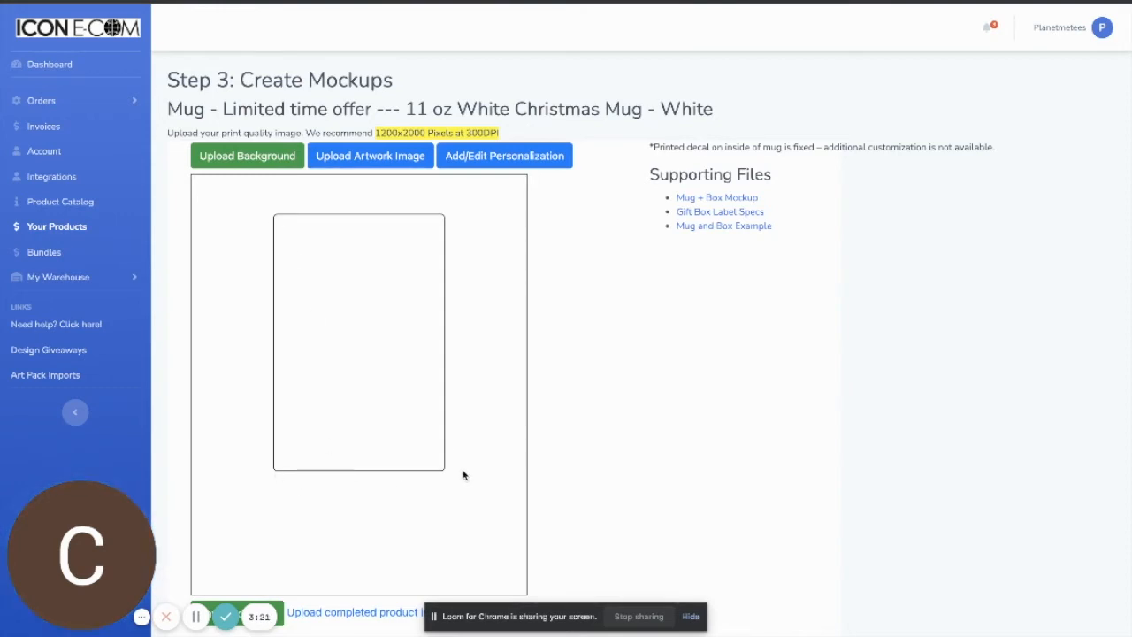
mouse_move(215, 422)
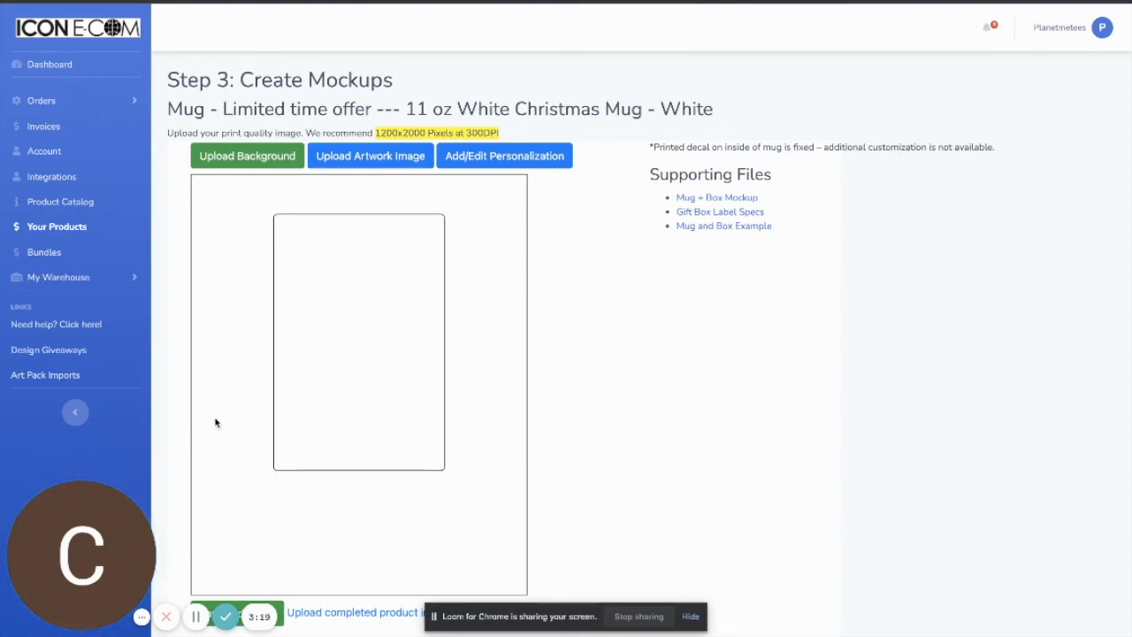
left_click(370, 156)
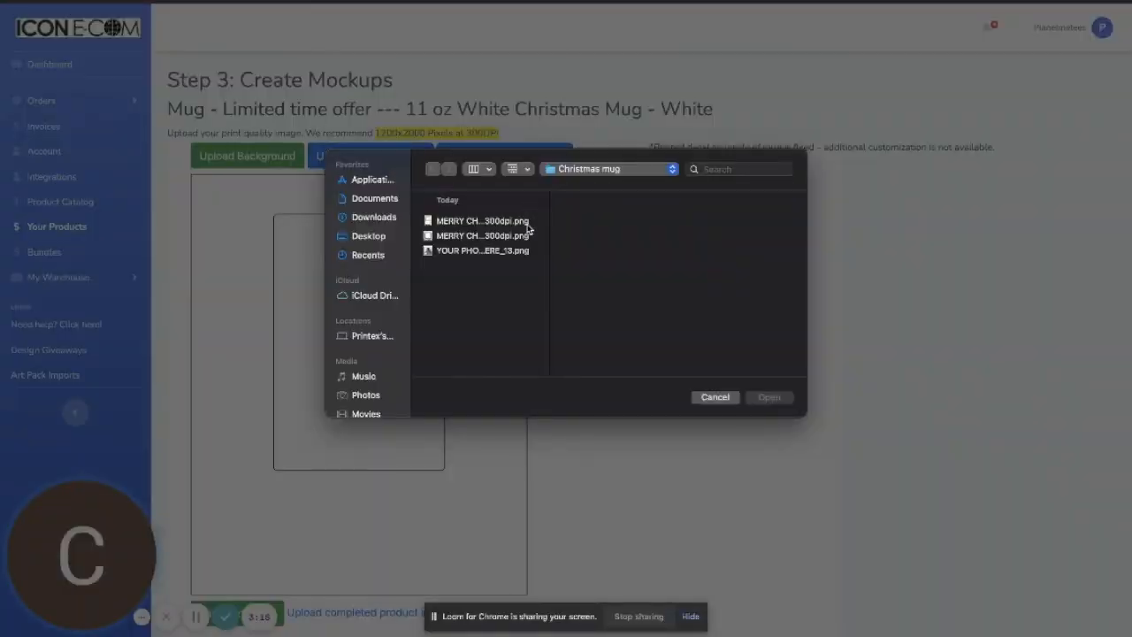
left_click(715, 396)
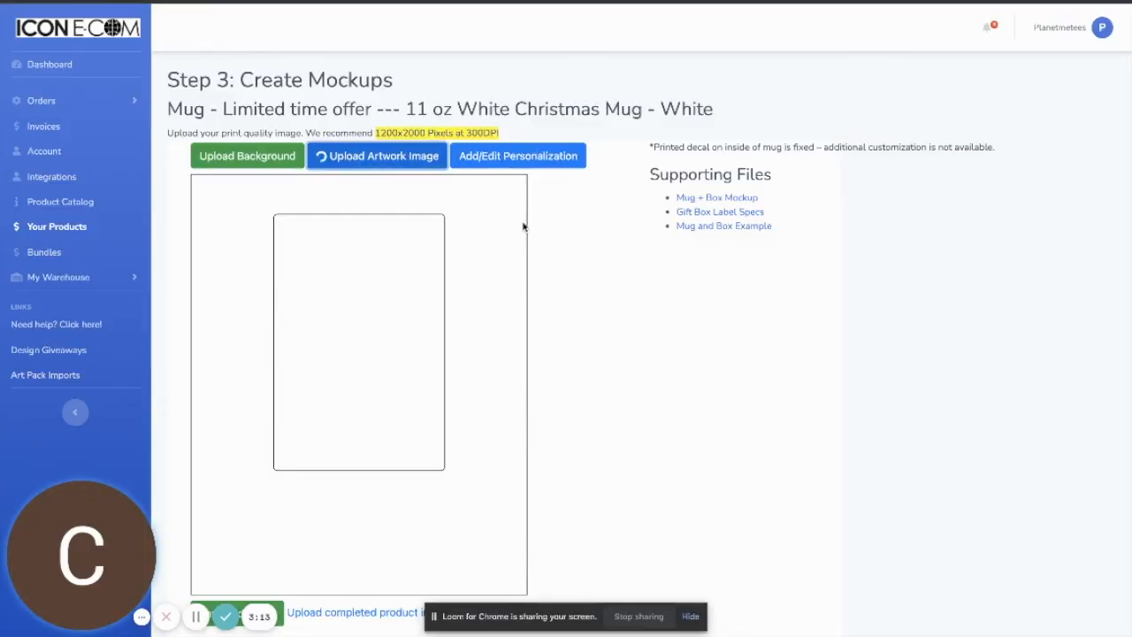
left_click(375, 156)
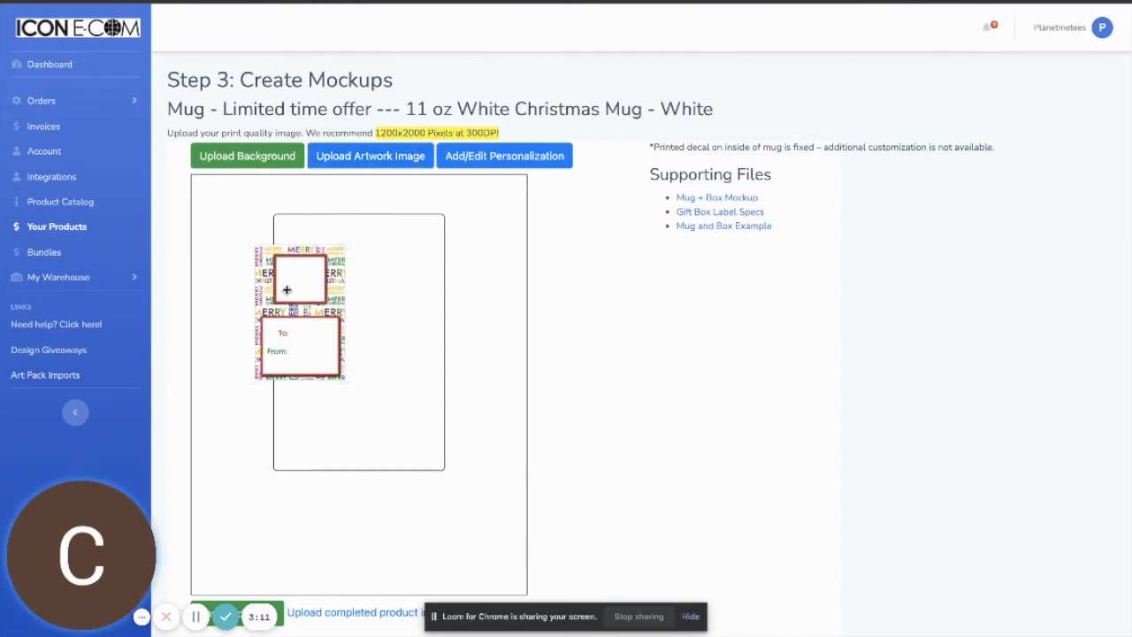
left_click_drag(298, 304, 319, 274)
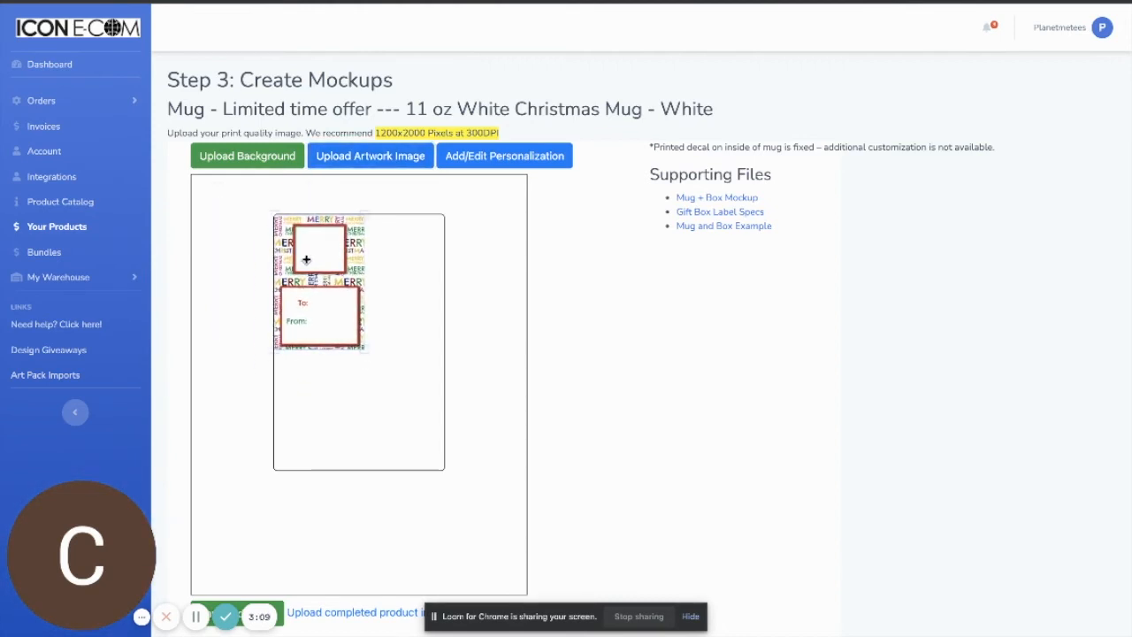
left_click_drag(368, 354, 451, 471)
type("E")
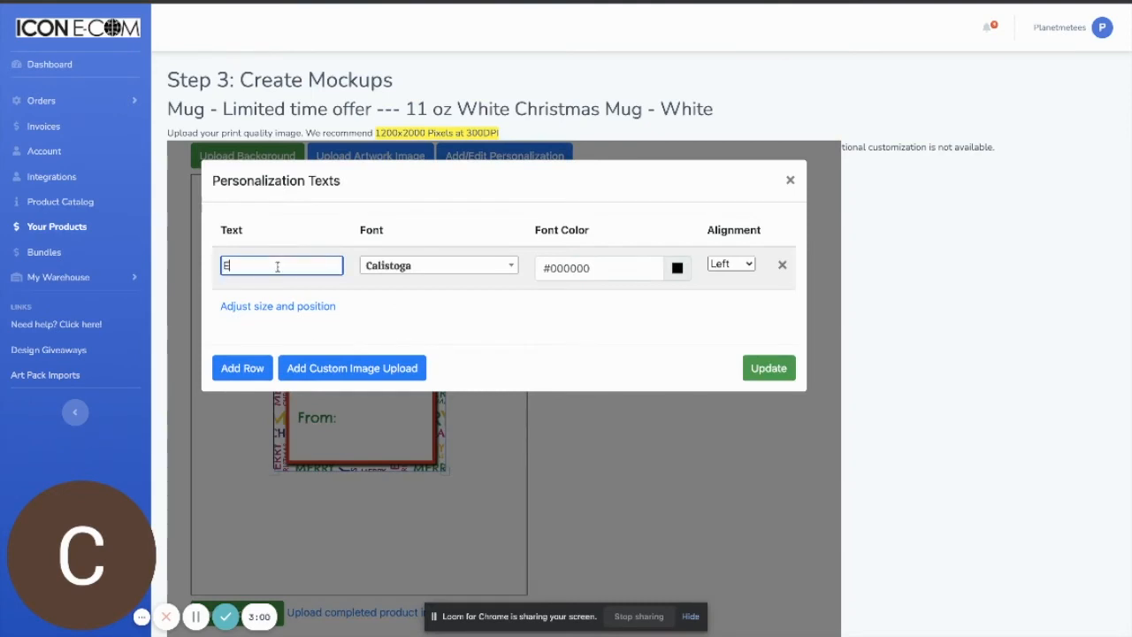
Confirm the To and From name text fields, then save and finish the box design.
left_click(240, 366)
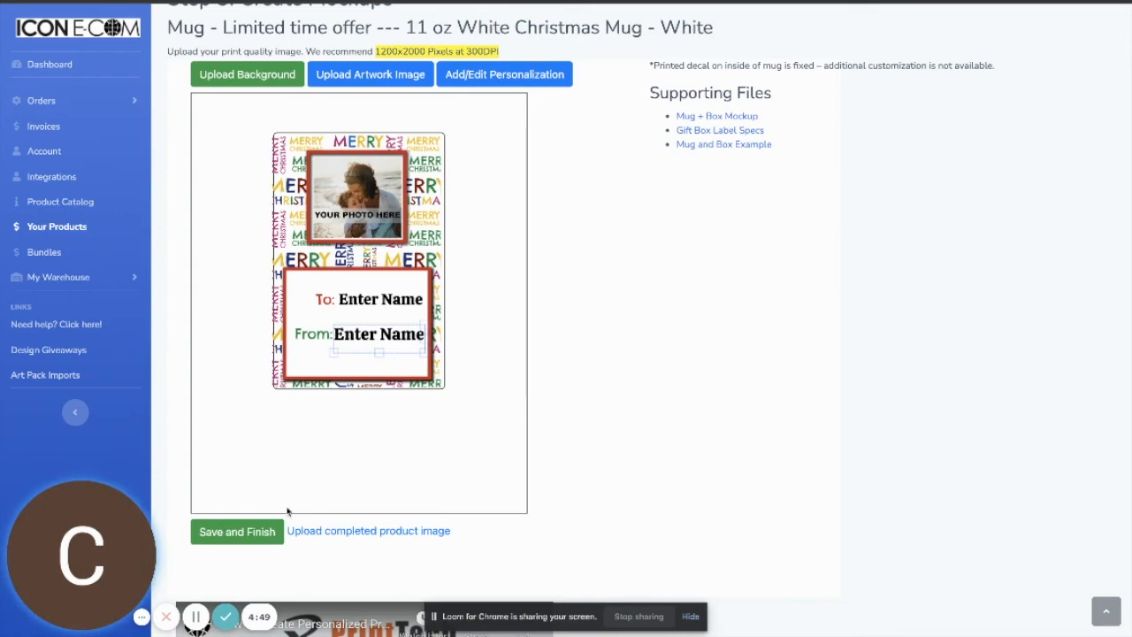
left_click(237, 530)
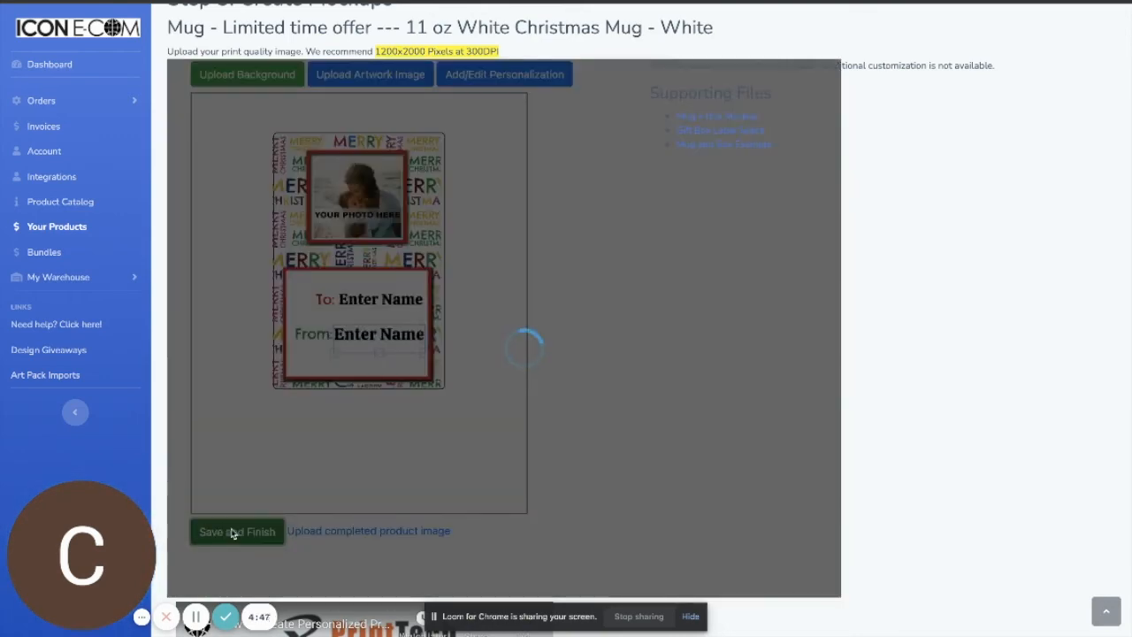
Return to the mug listing showing the Thank You Box design under Sizes and Colors.
left_click(237, 531)
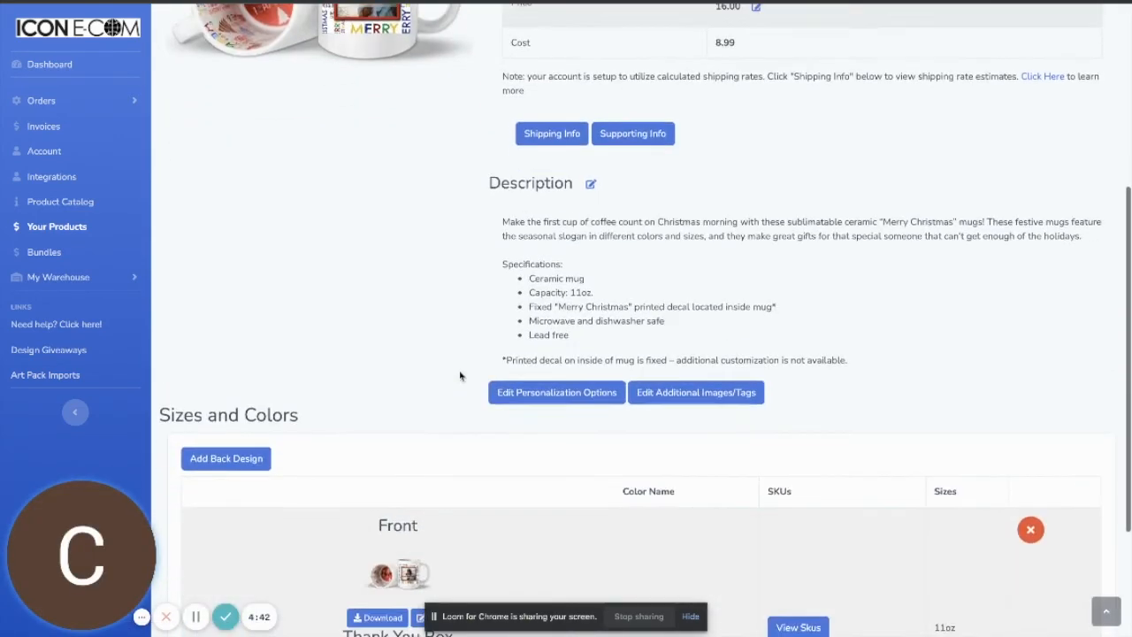
scroll("down", 3)
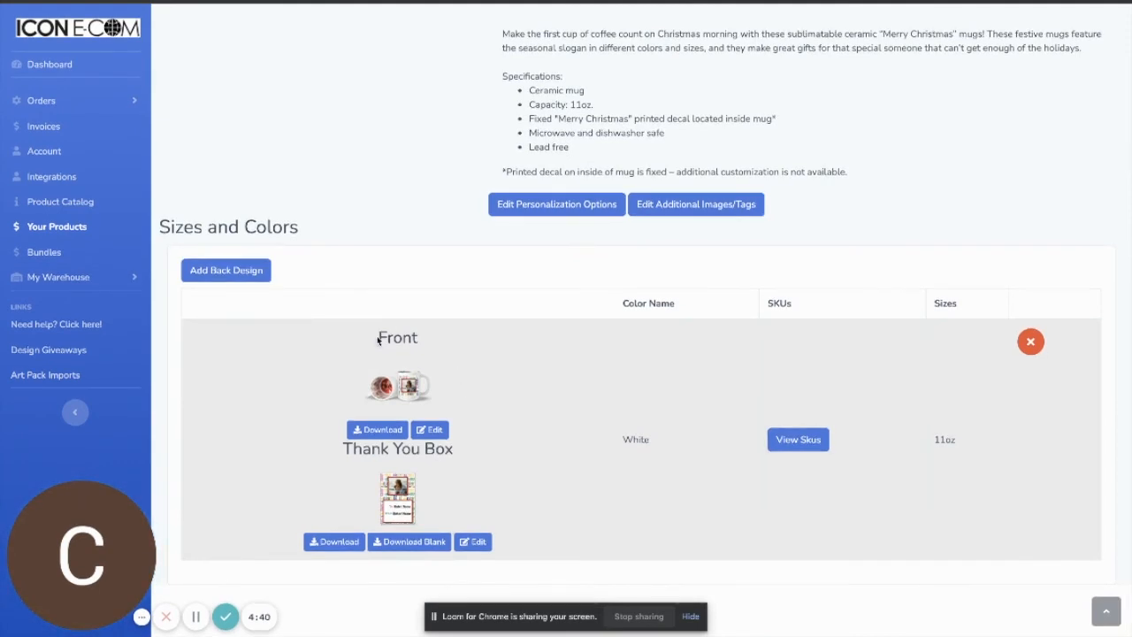
mouse_move(406, 370)
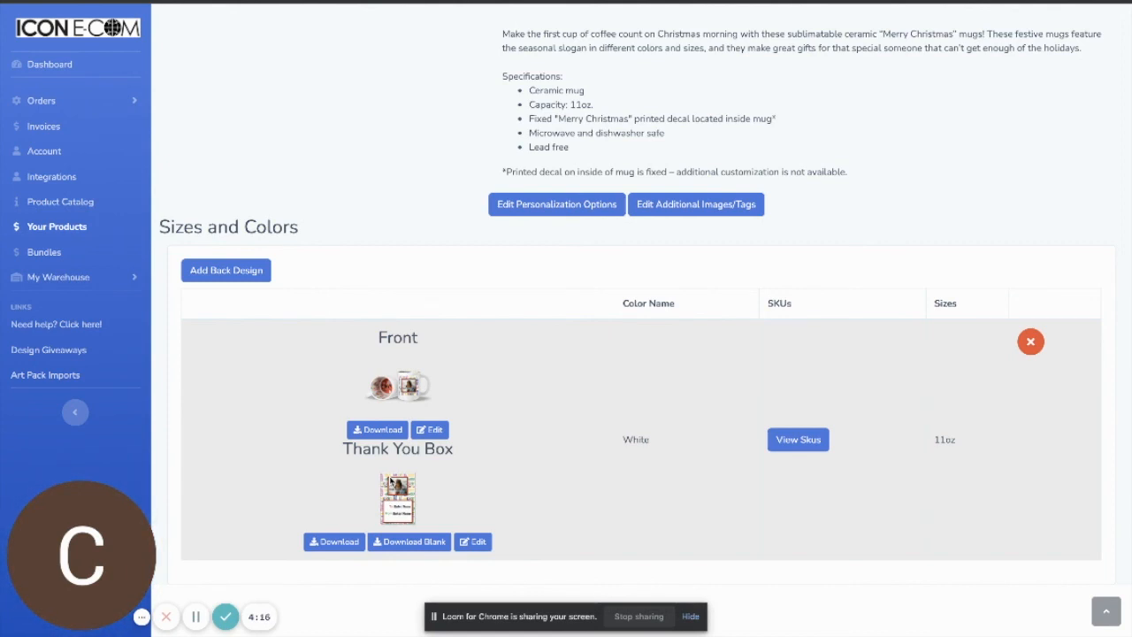
mouse_move(562, 477)
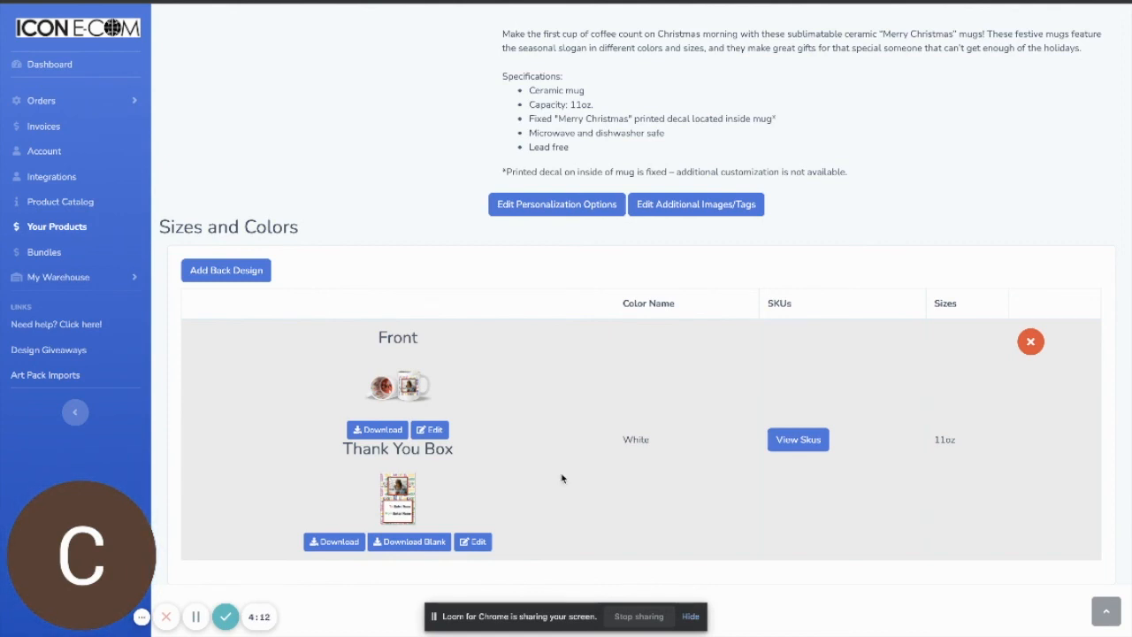